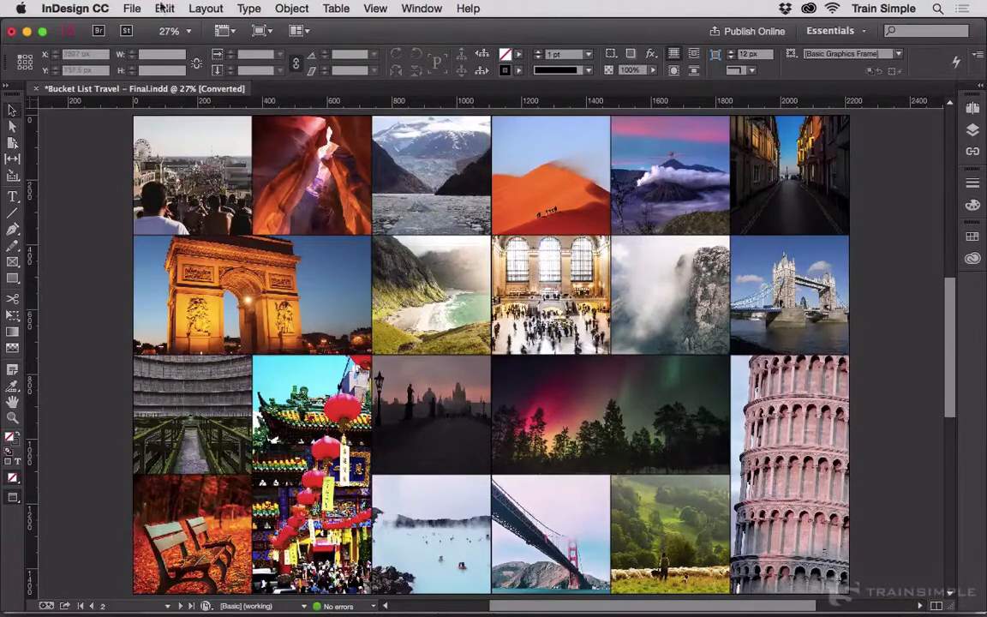
- Reveal the Preferences submenu from the InDesign CC menu
left_click(76, 7)
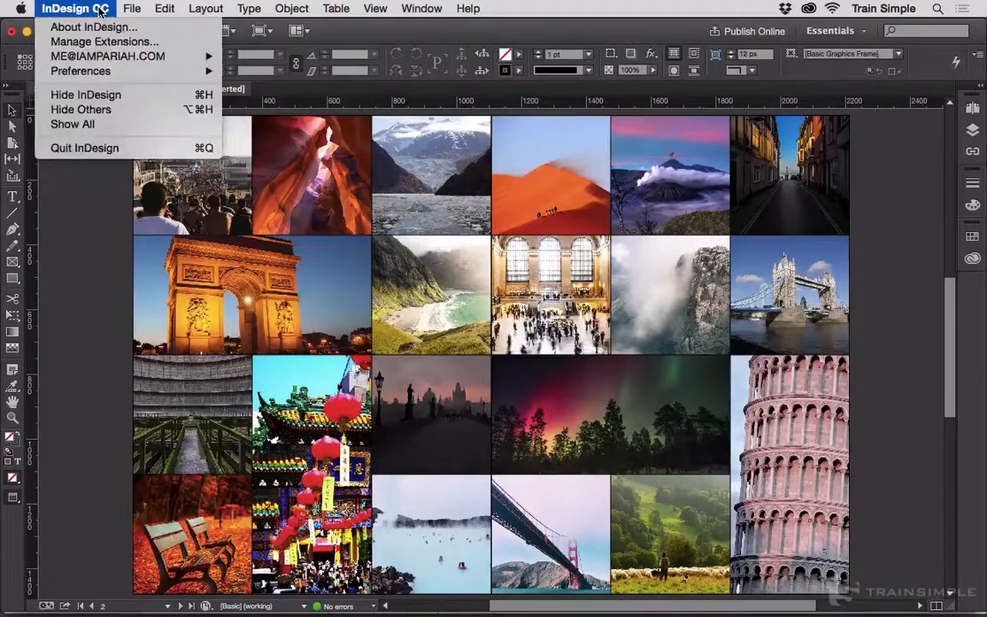
mouse_move(79, 70)
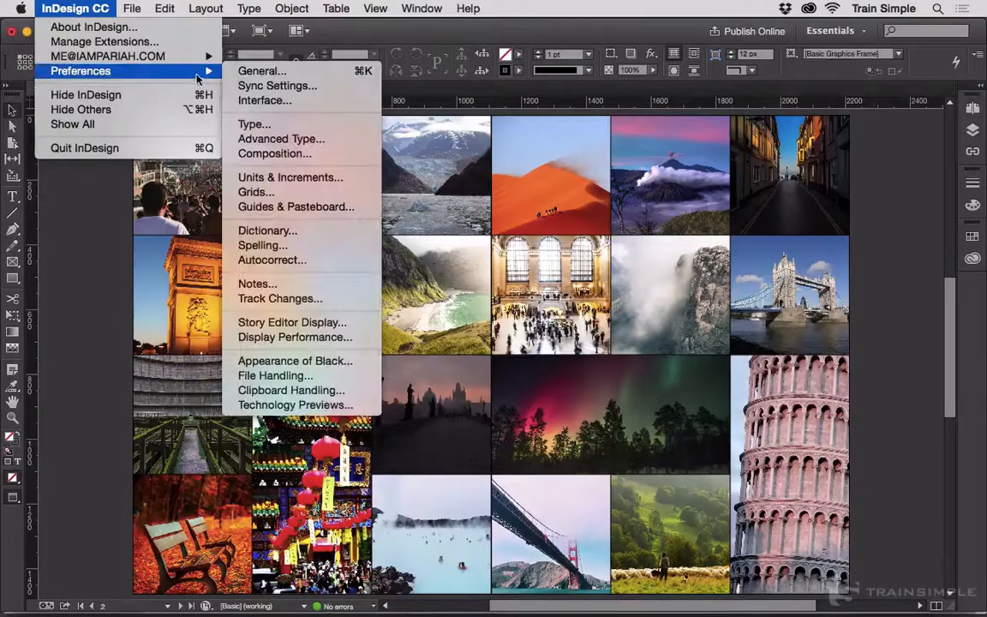
mouse_move(295, 206)
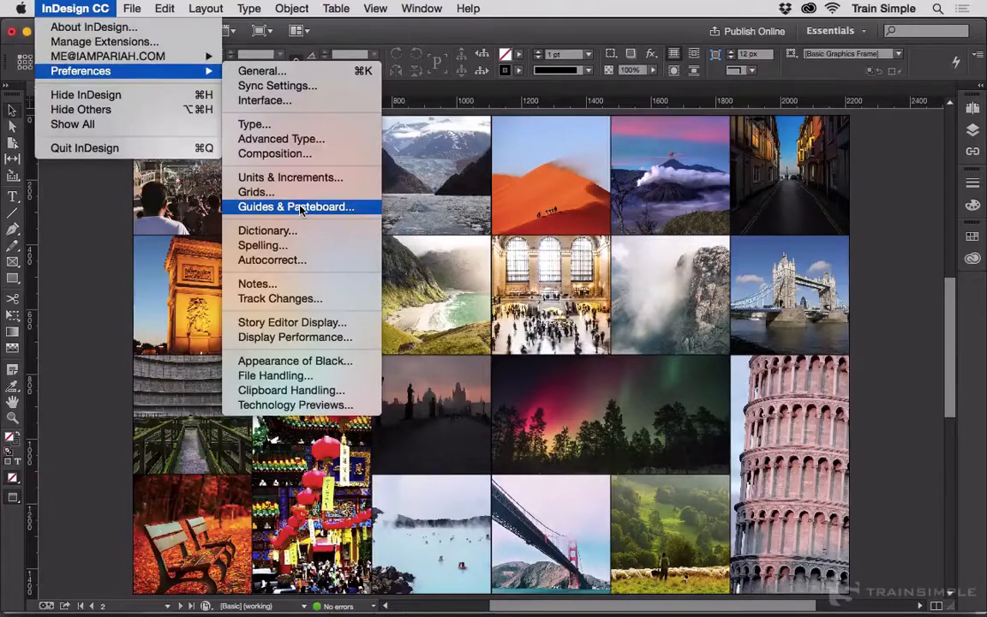
- Show the Guides & Pasteboard section of the Preferences dialog
left_click(295, 206)
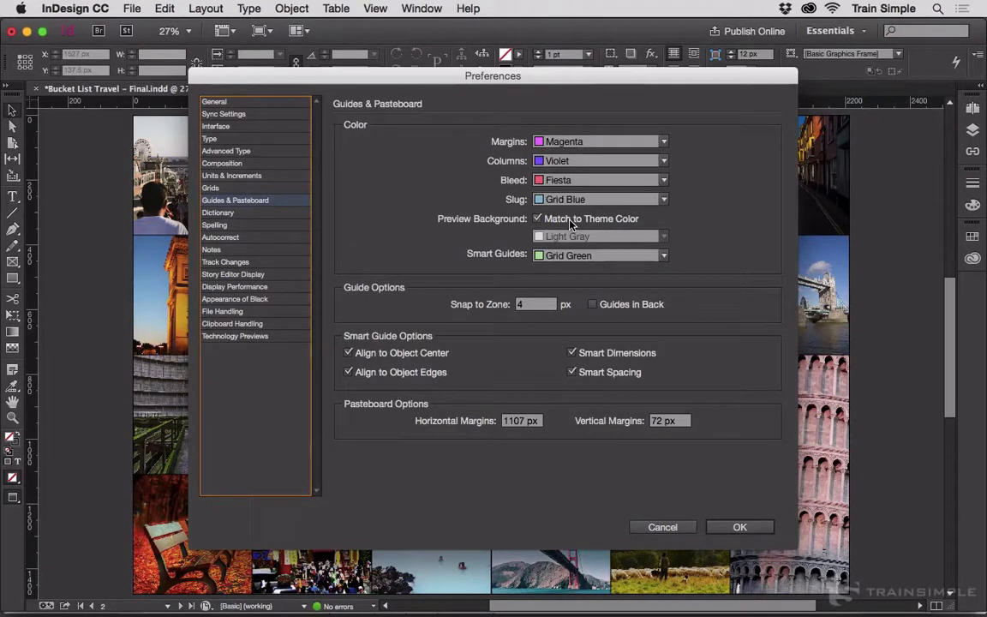
mouse_move(237, 139)
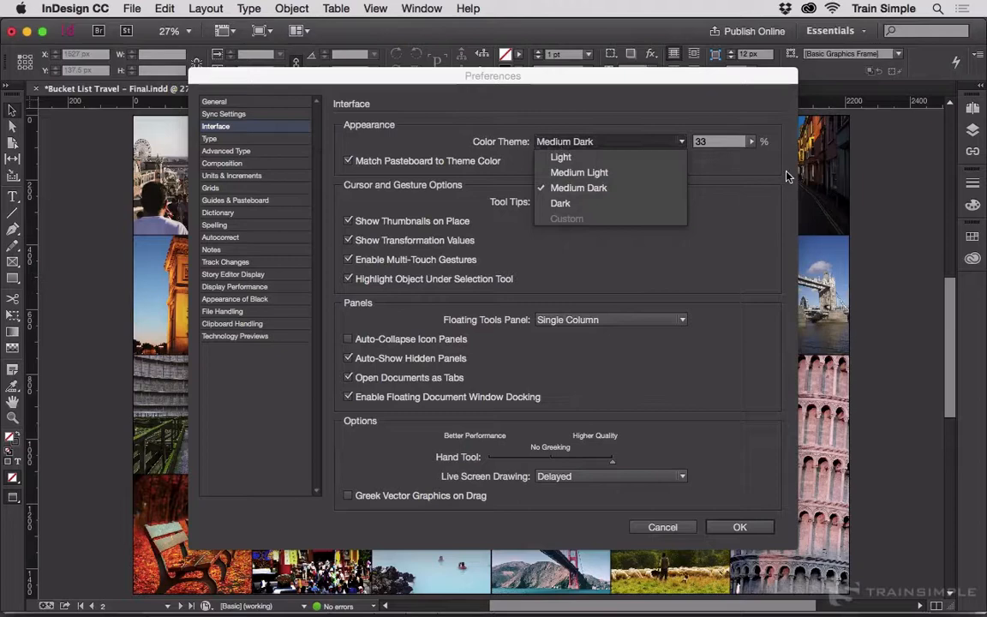
mouse_move(873, 156)
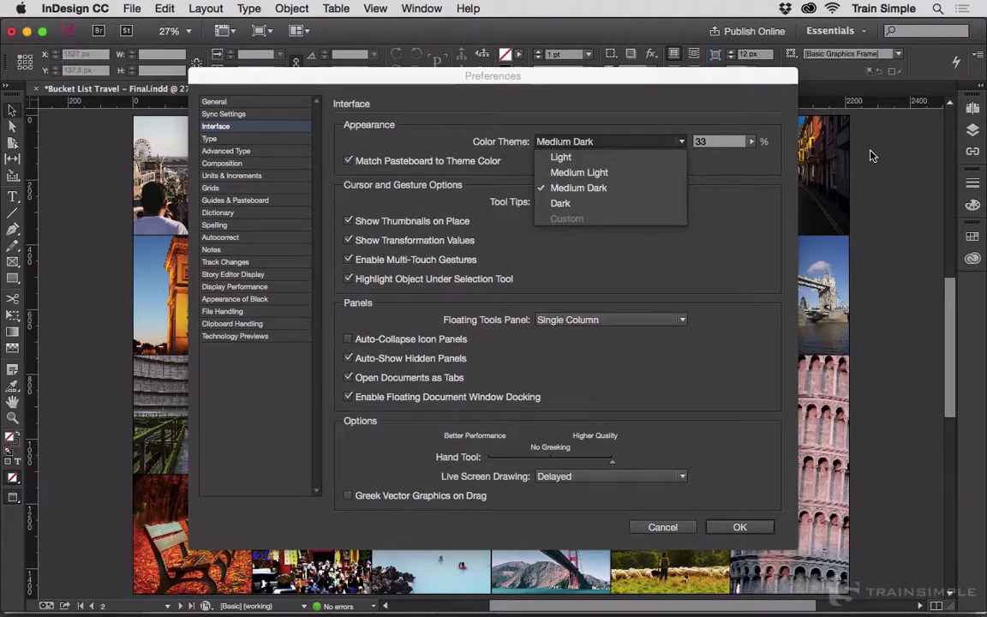
mouse_move(558, 158)
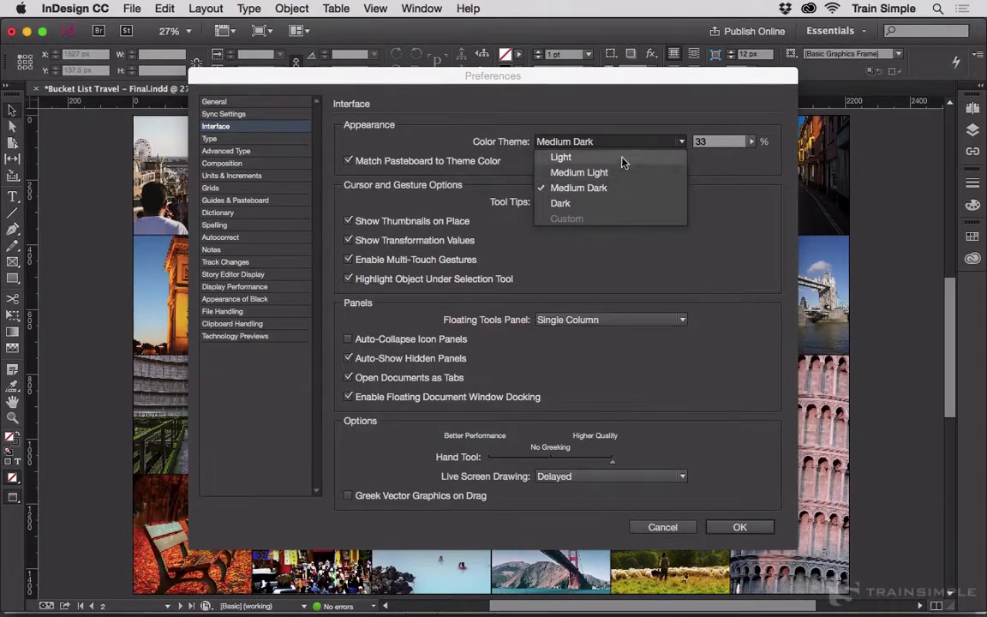
left_click(561, 158)
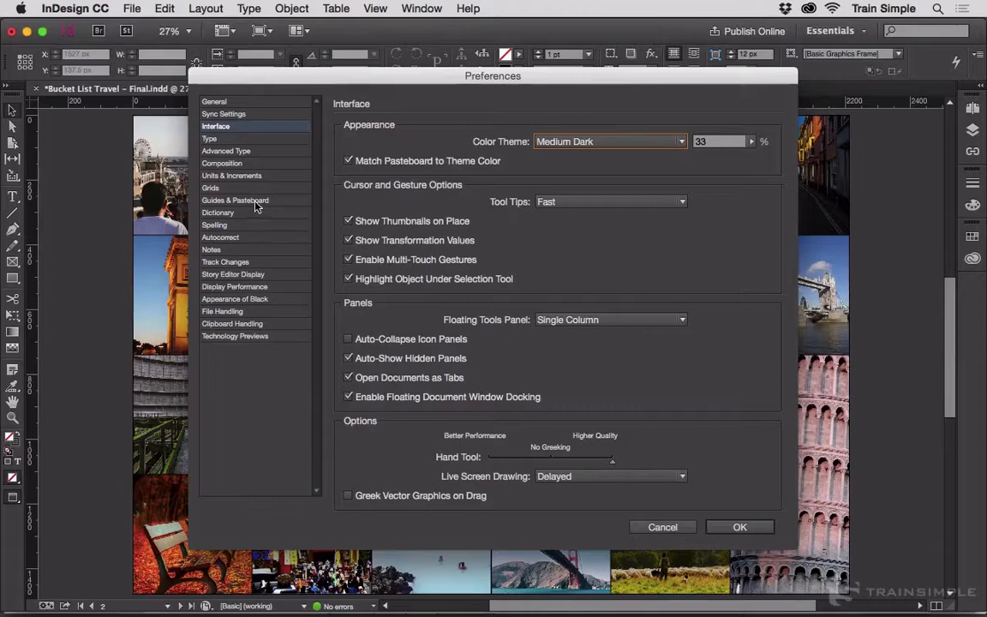
left_click(234, 199)
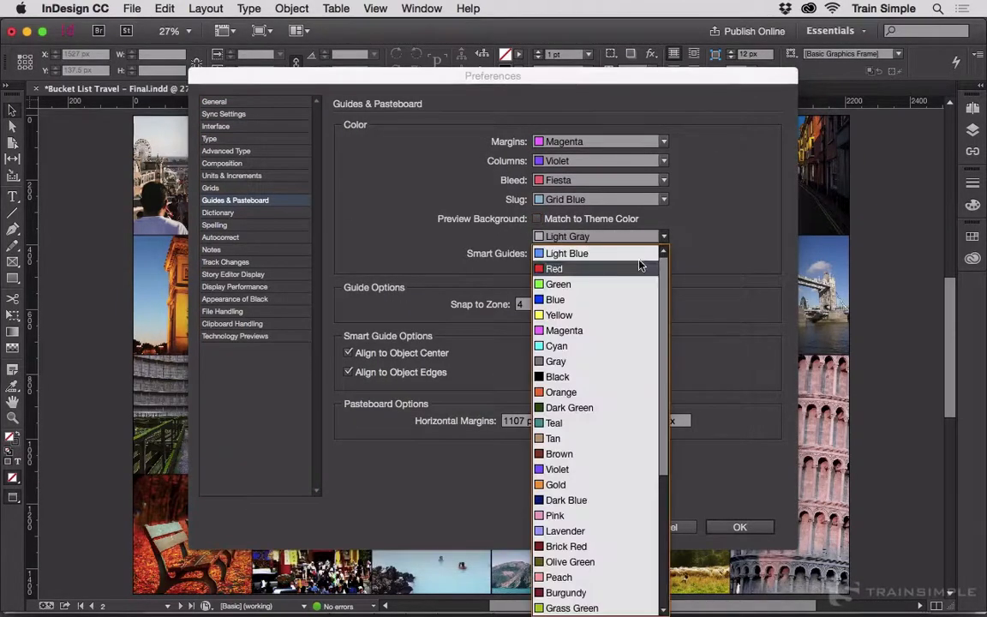
- Scroll the Preview Background colour list down toward Brick Red
scroll("down", 3)
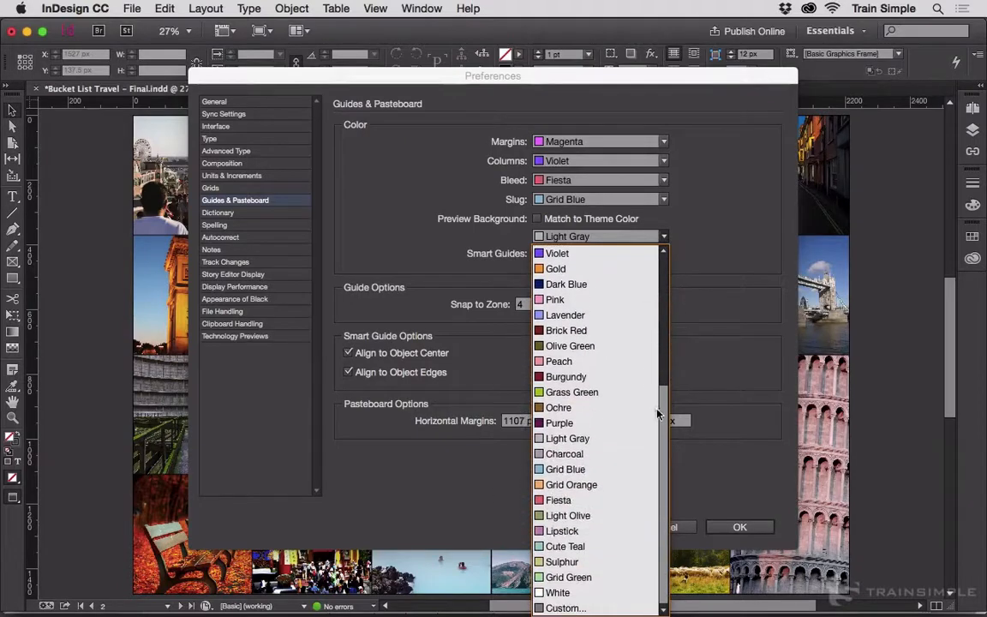
mouse_move(558, 593)
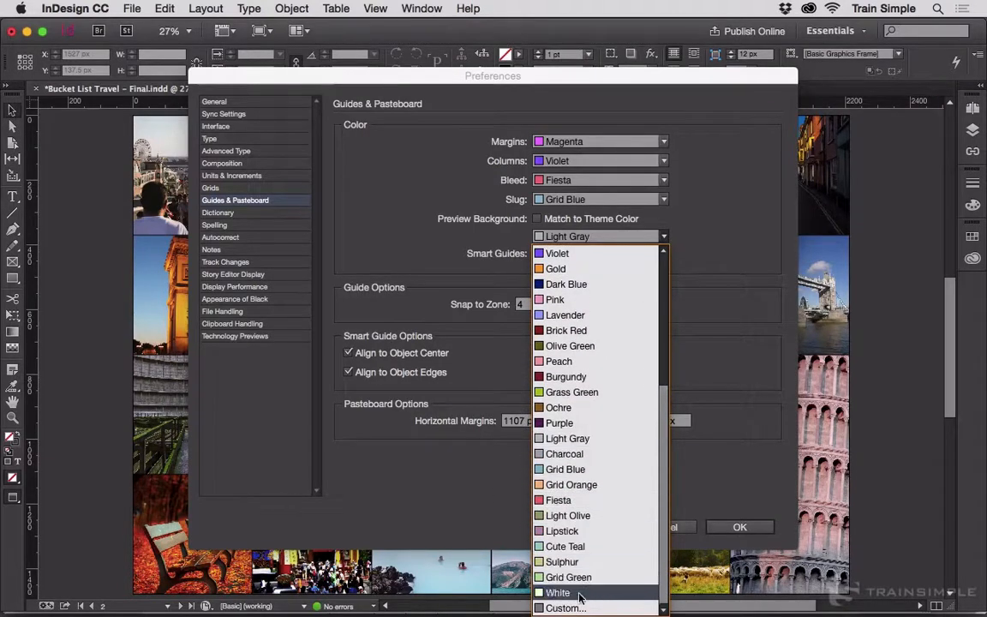
mouse_move(580, 609)
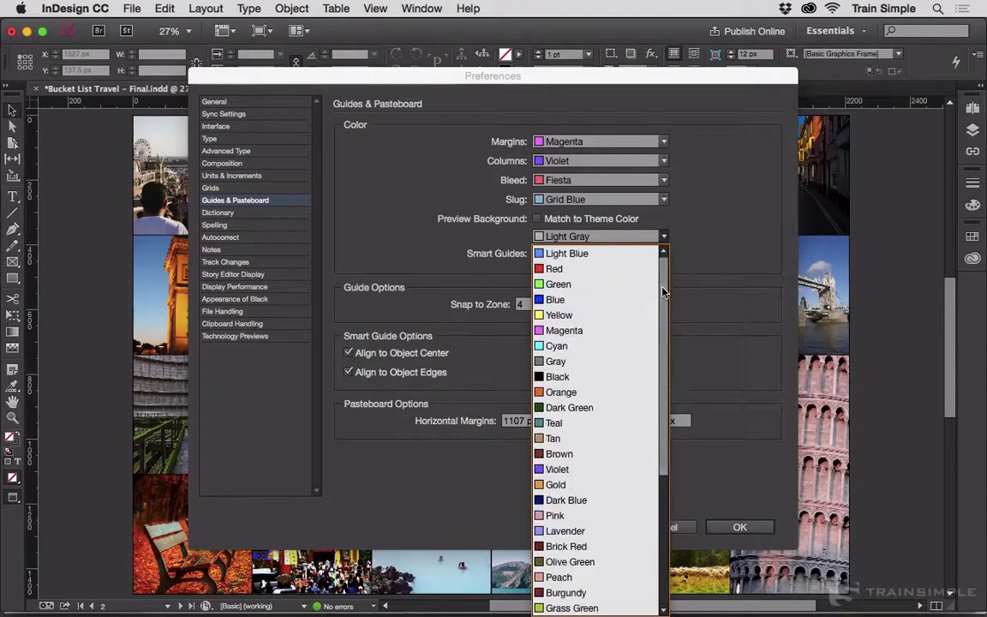
mouse_move(568, 545)
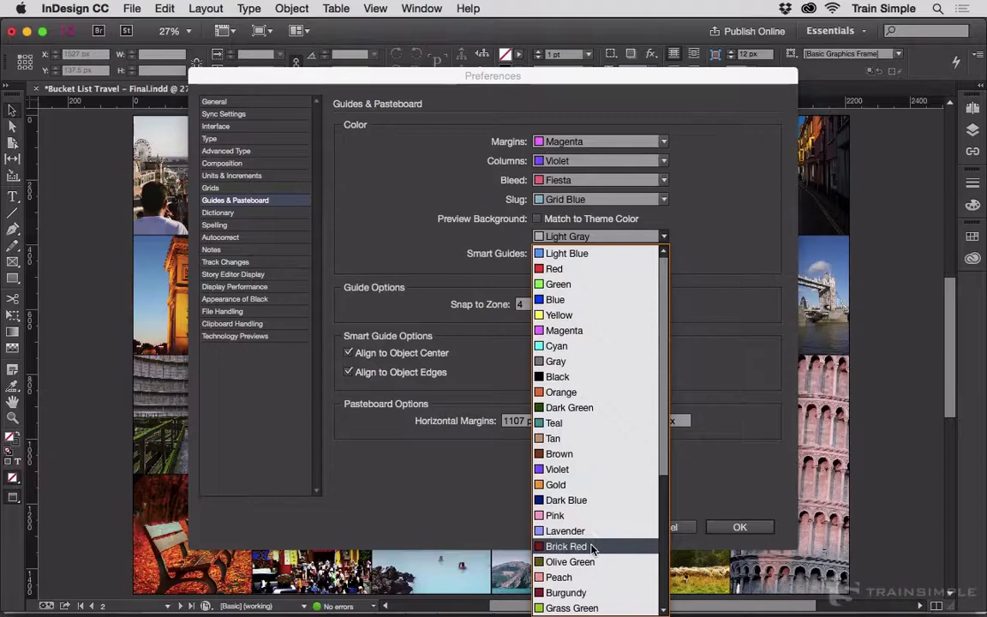